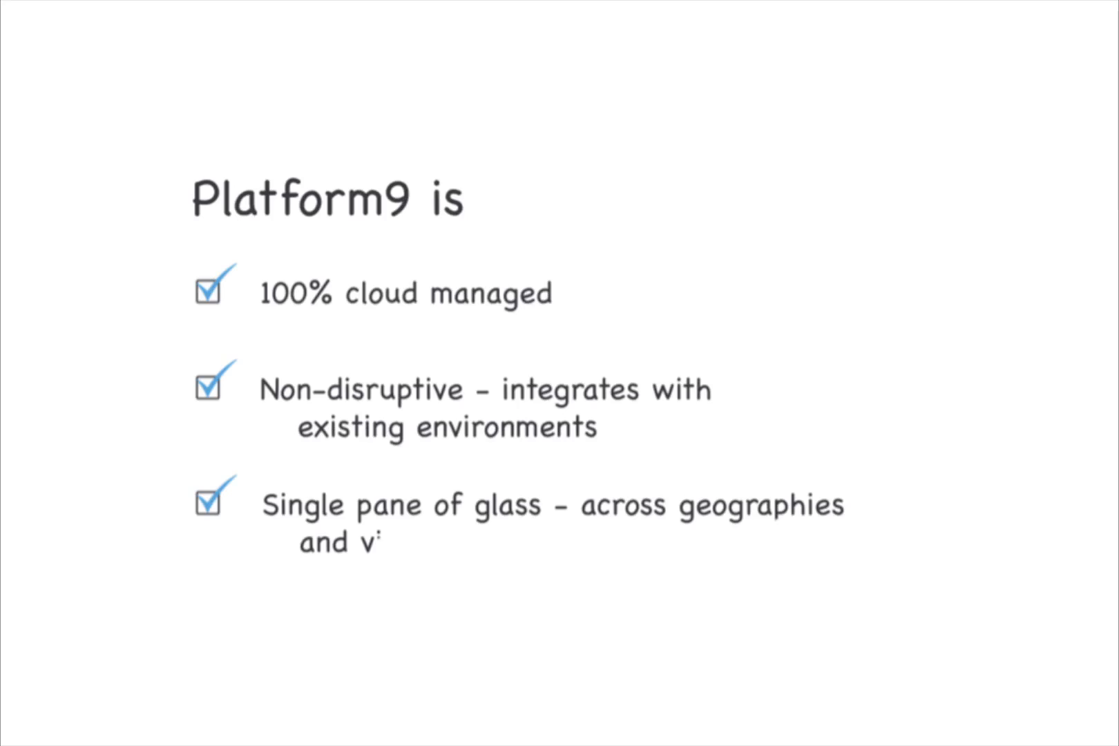
pyautogui.write('irtualization/container technologies')
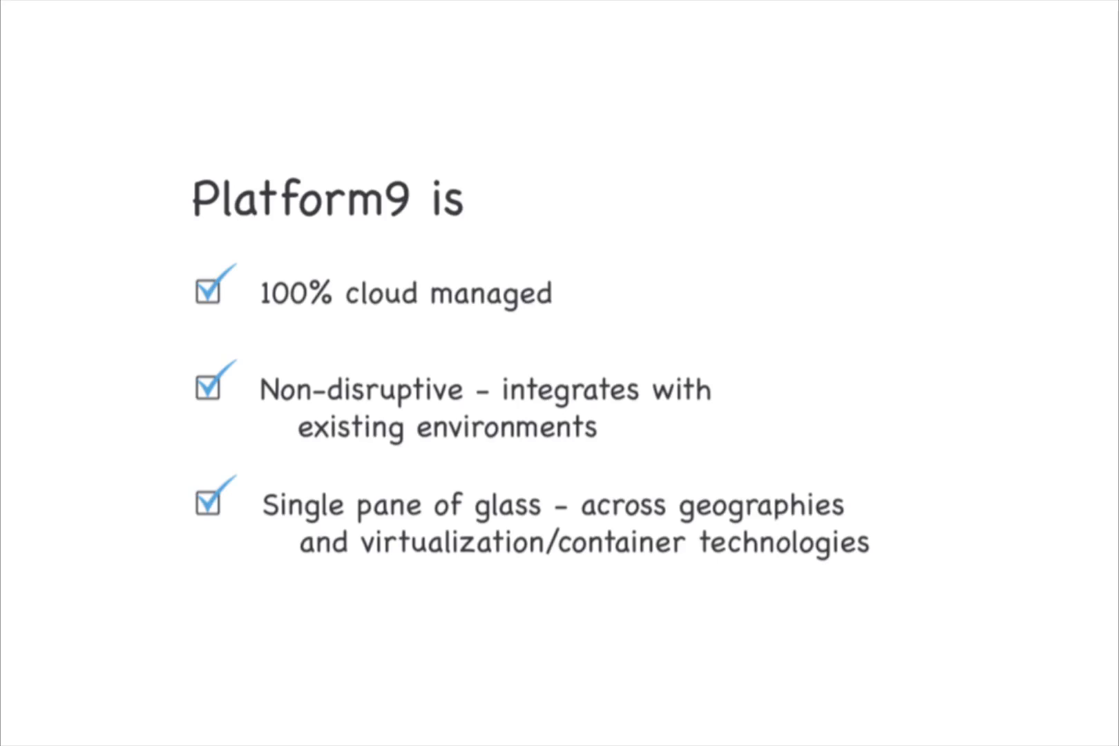